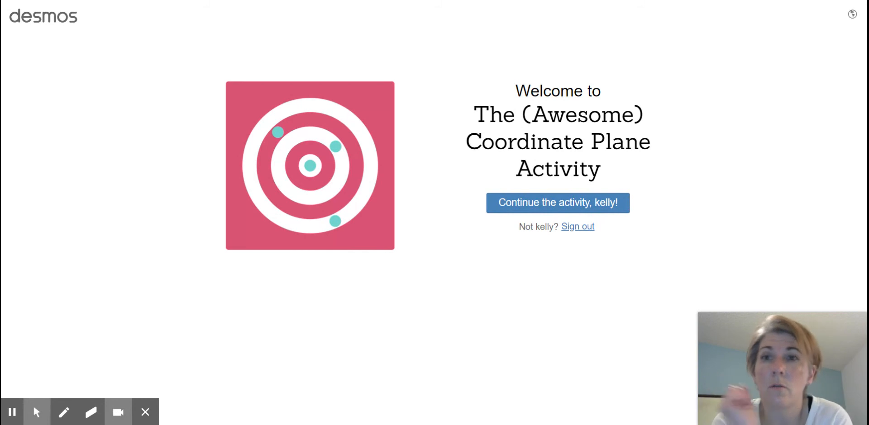
mouse_move(159, 36)
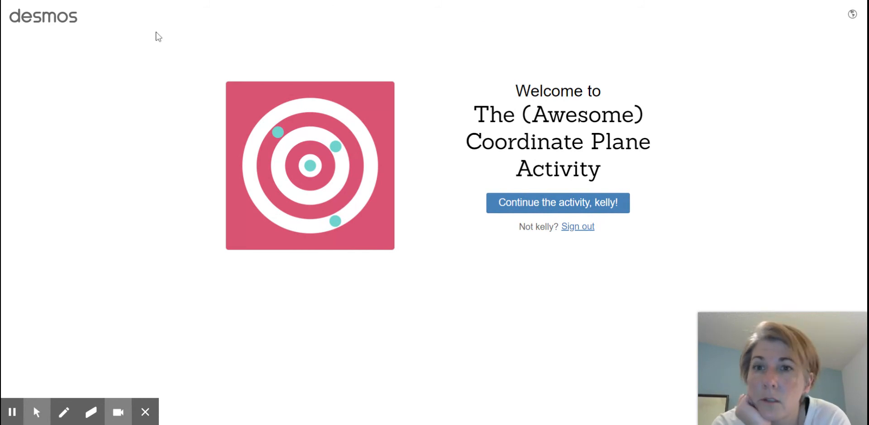
mouse_move(81, 28)
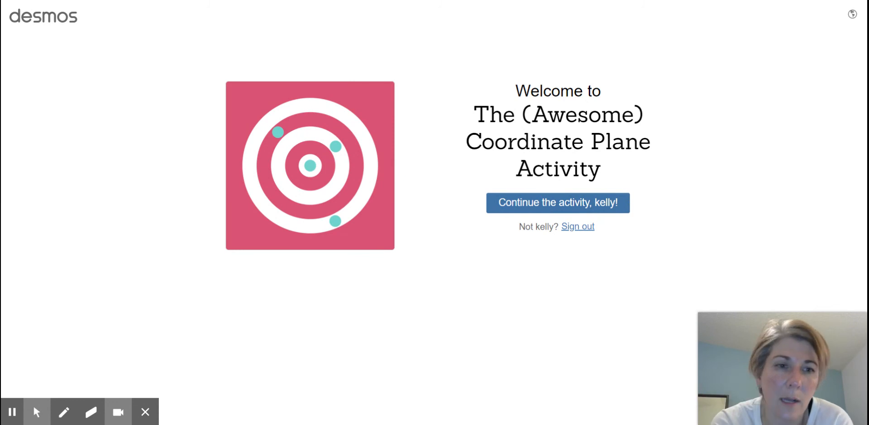
mouse_move(561, 221)
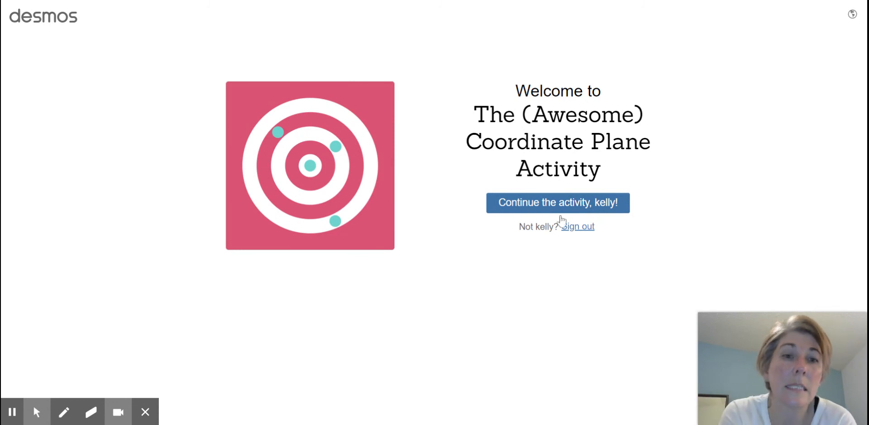
mouse_move(582, 222)
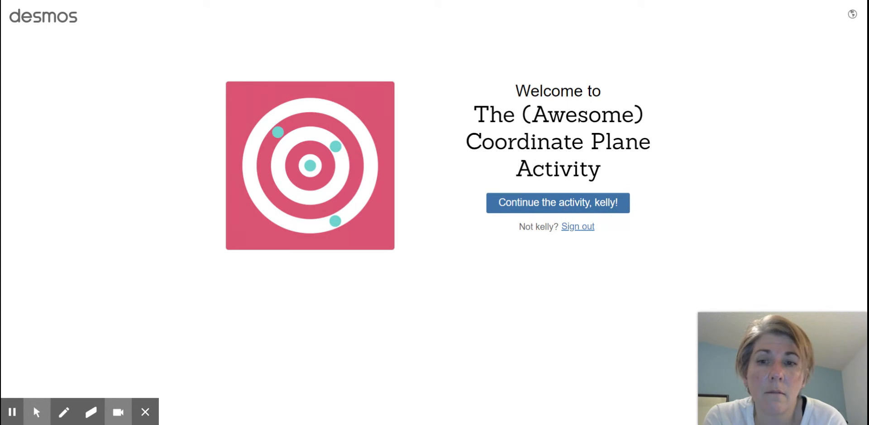
Step: Resume the Coordinate Plane Activity and select the x cell on Target Practice #1
left_click(557, 202)
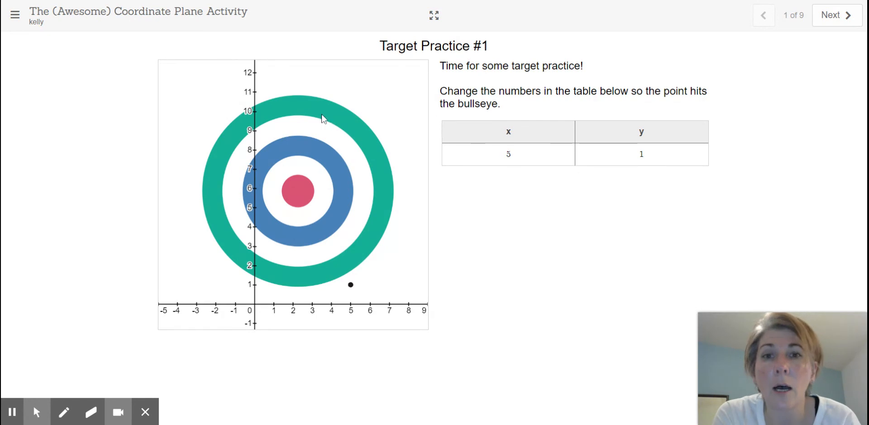
mouse_move(403, 215)
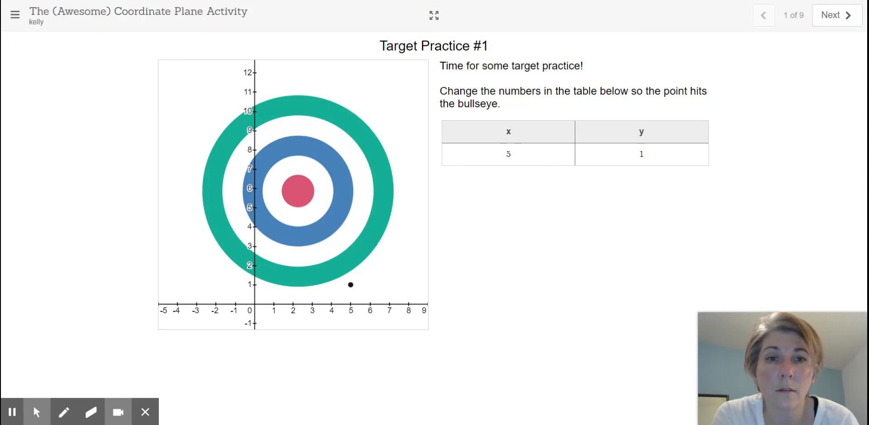
left_click(508, 132)
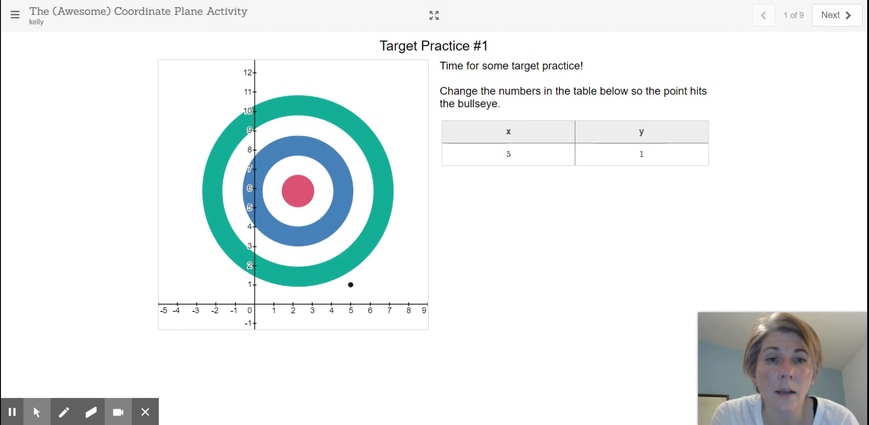
left_click(508, 154)
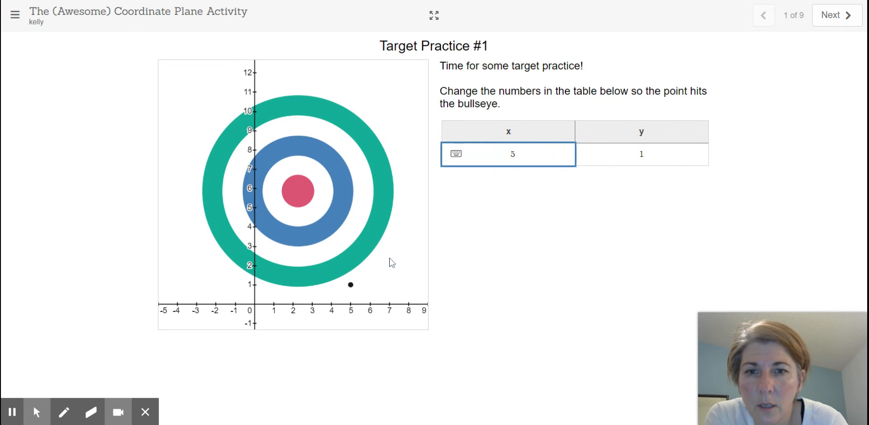
mouse_move(293, 308)
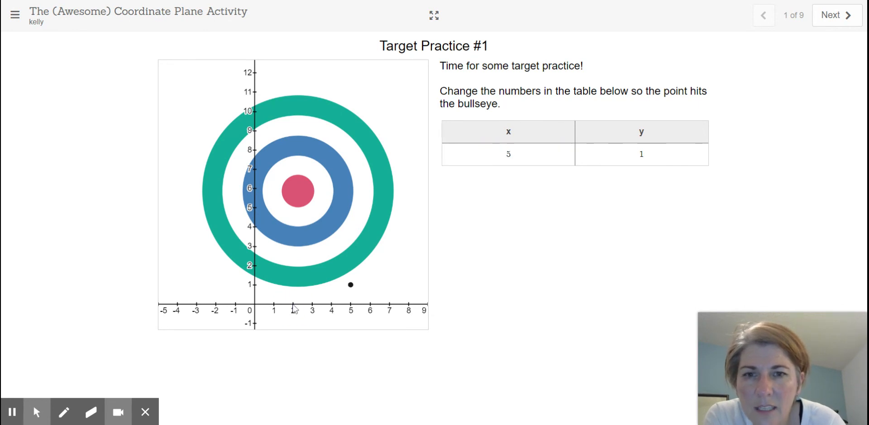
Step: Replace the x value 5 with 2, moving the point to (2, 1) below the bullseye
left_click(507, 154)
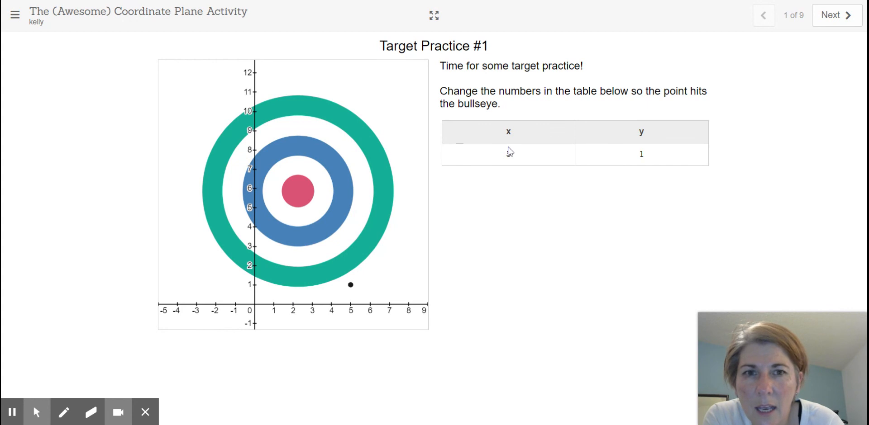
type("5")
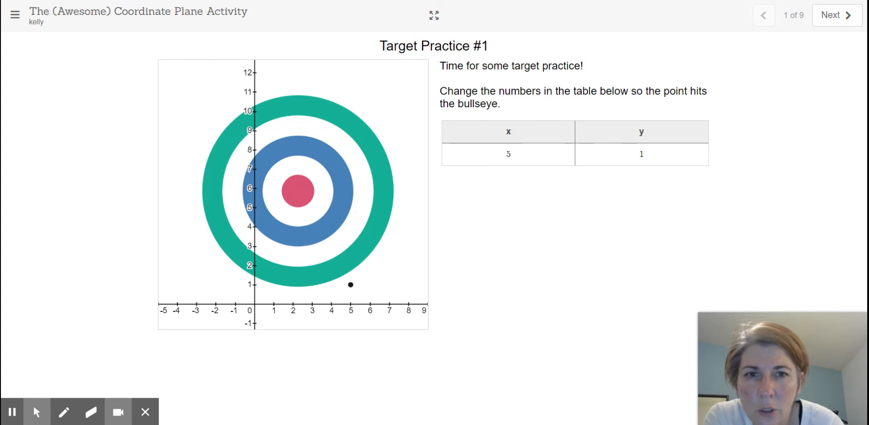
left_click(508, 154)
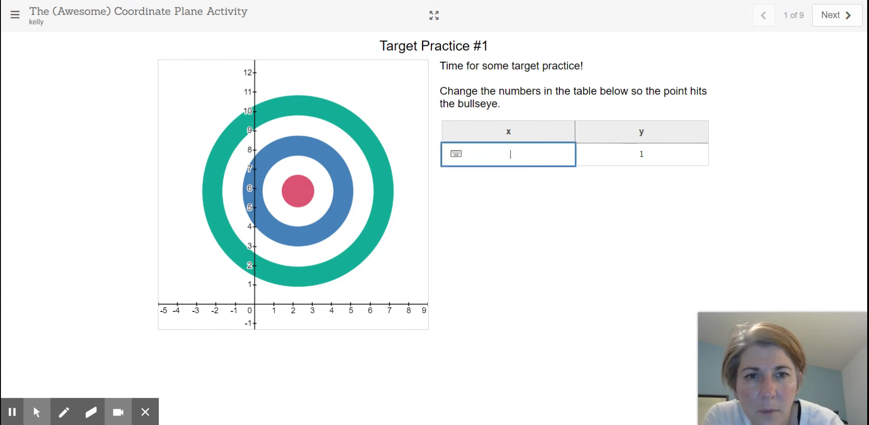
type("2")
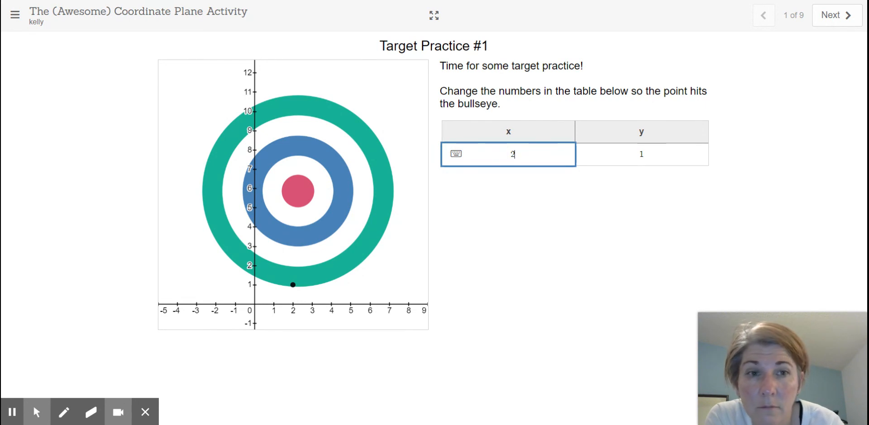
left_click(641, 154)
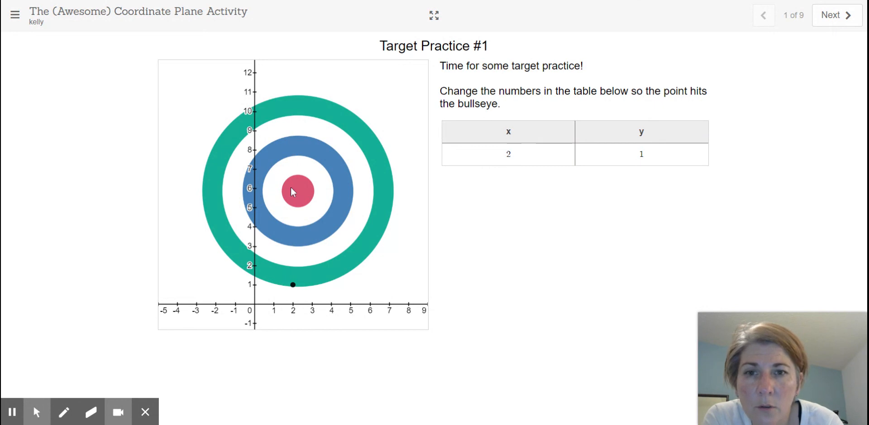
mouse_move(300, 195)
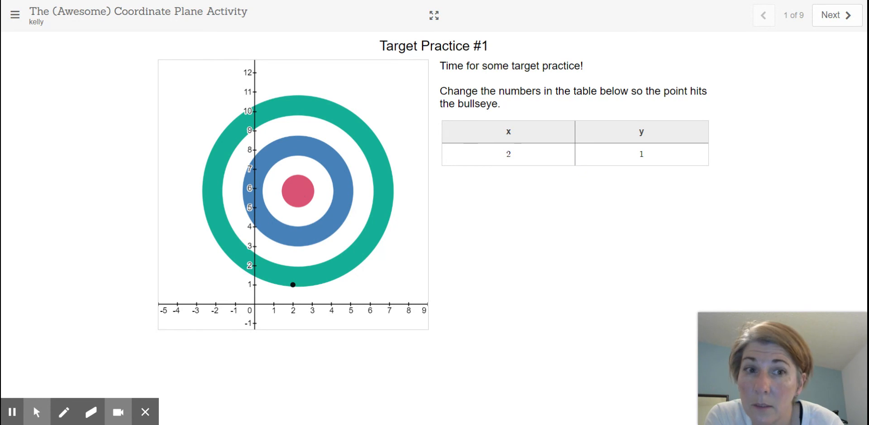
Step: Set the y value to 6 so the point lands on the bullseye at (2, 6)
left_click(641, 154)
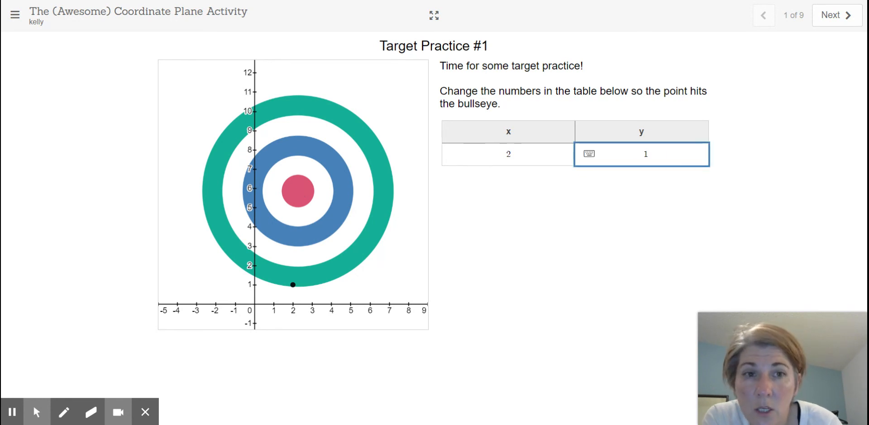
type("6")
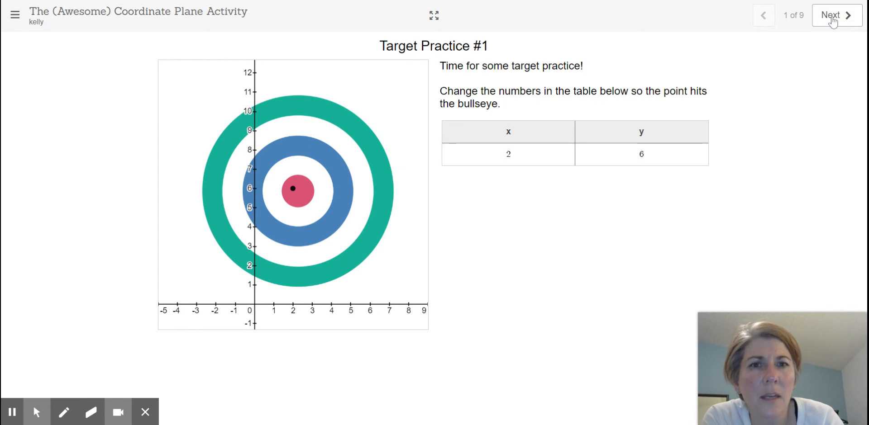
Step: Advance to slide 2, Target Practice #2, and select its empty x and y cells
left_click(835, 16)
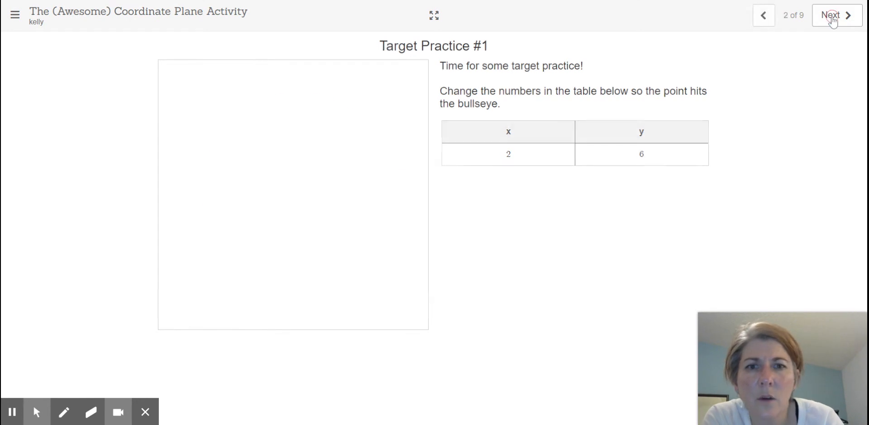
left_click(830, 16)
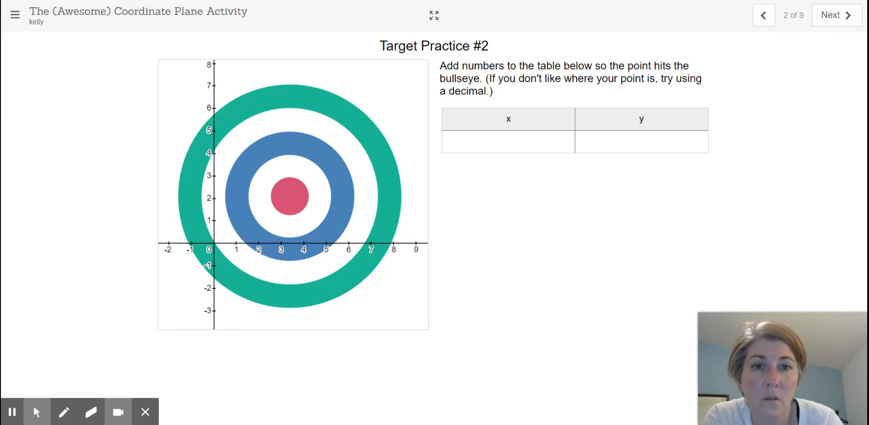
left_click(508, 142)
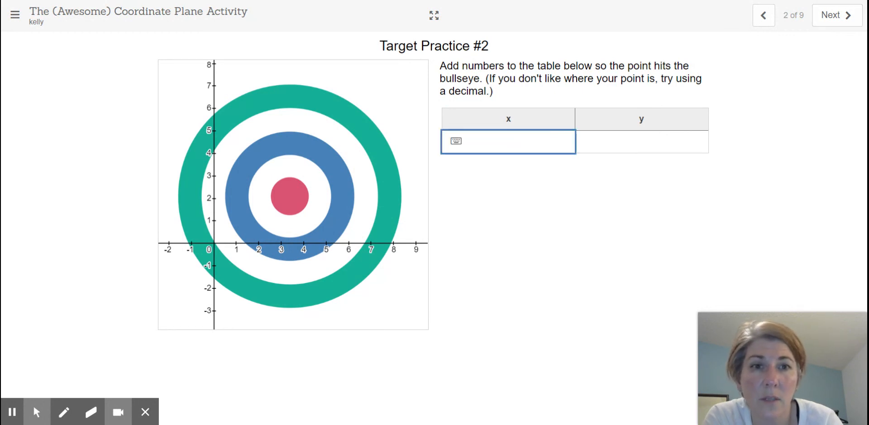
left_click(640, 142)
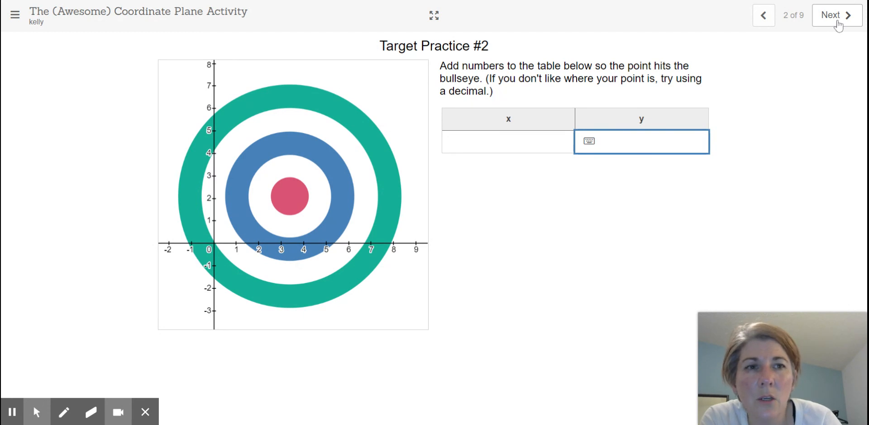
Step: Advance past Target Practice #3 to slide 5 of 9, Make your own
left_click(830, 16)
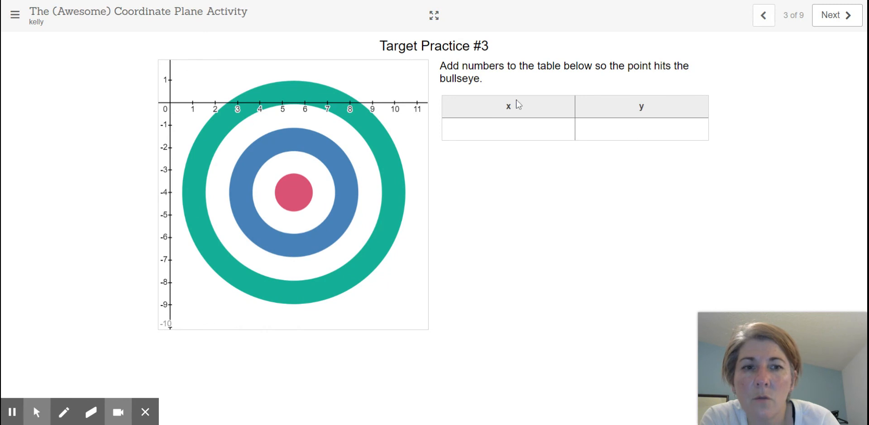
mouse_move(417, 117)
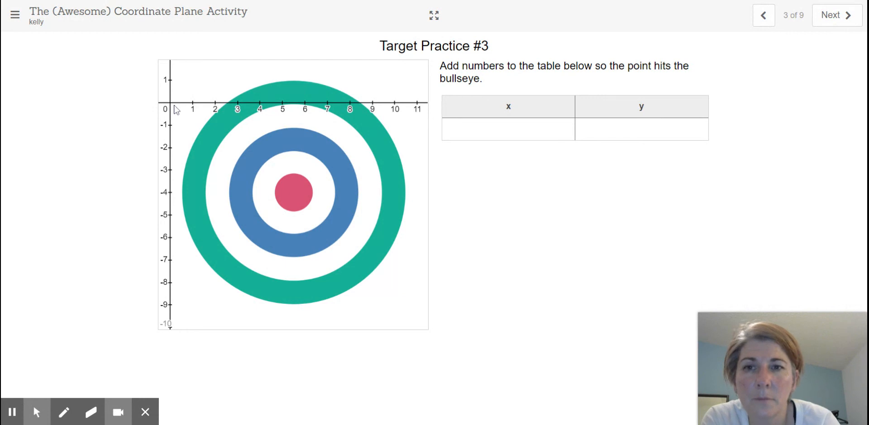
mouse_move(250, 107)
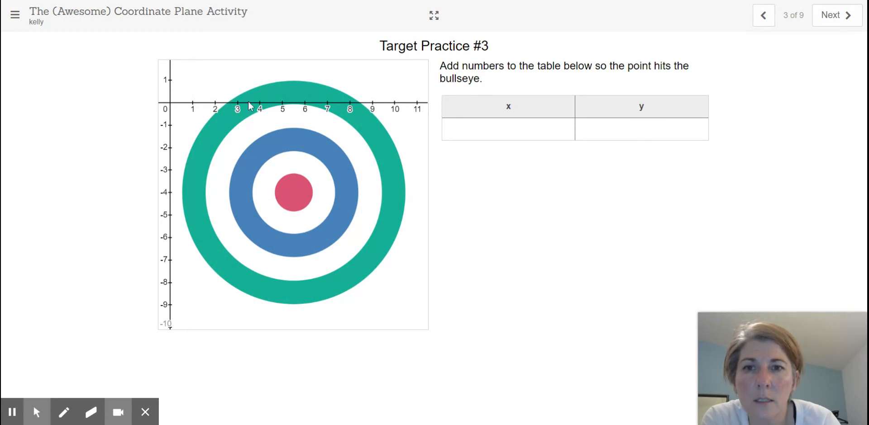
mouse_move(334, 107)
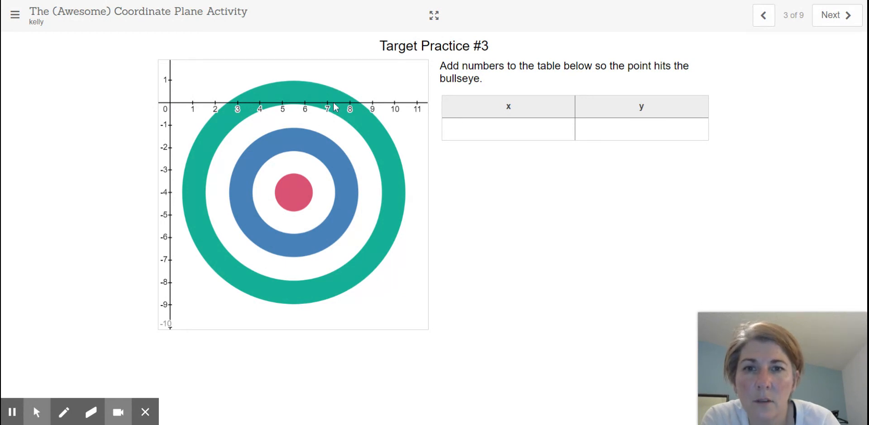
mouse_move(172, 122)
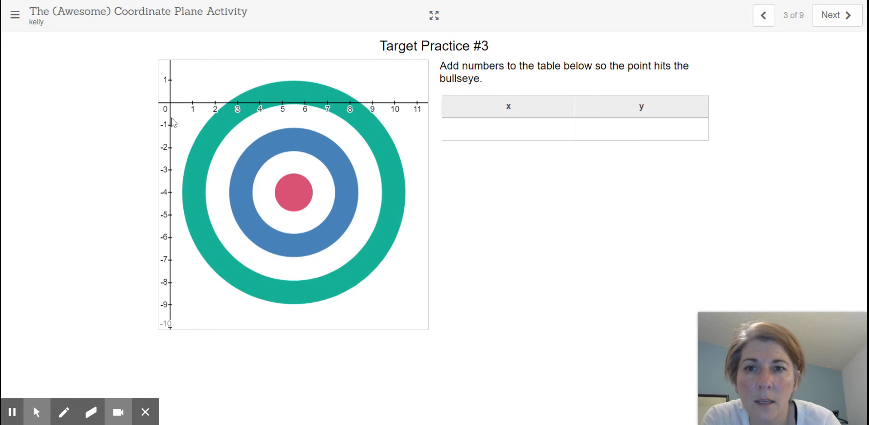
mouse_move(173, 160)
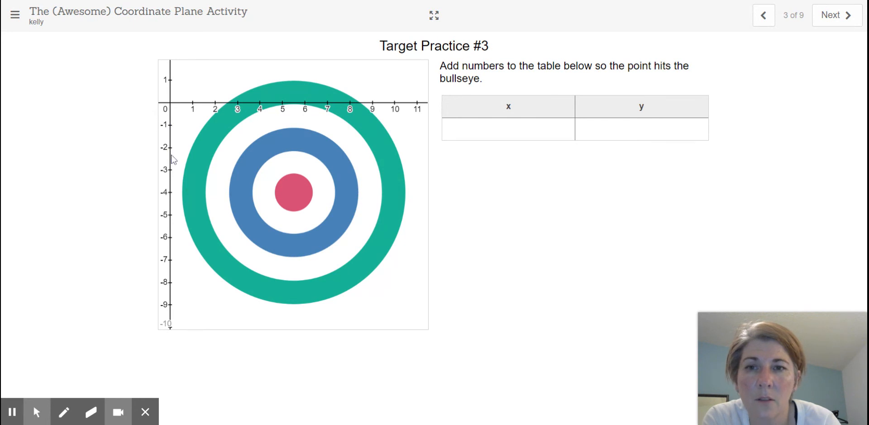
mouse_move(174, 187)
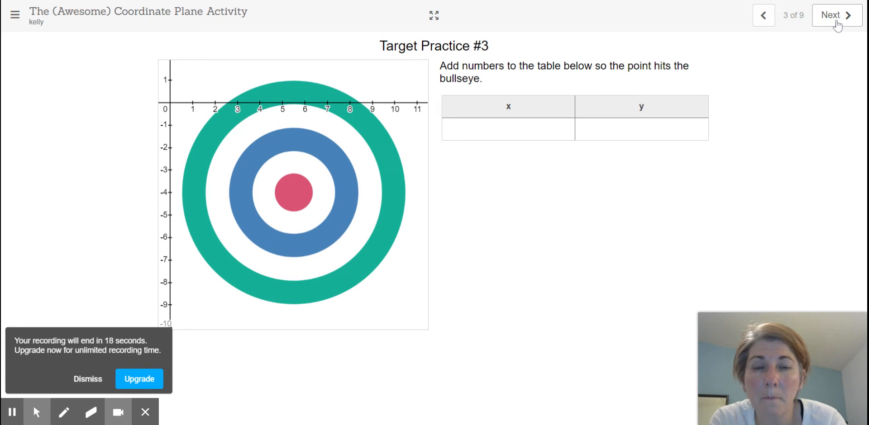
left_click(830, 16)
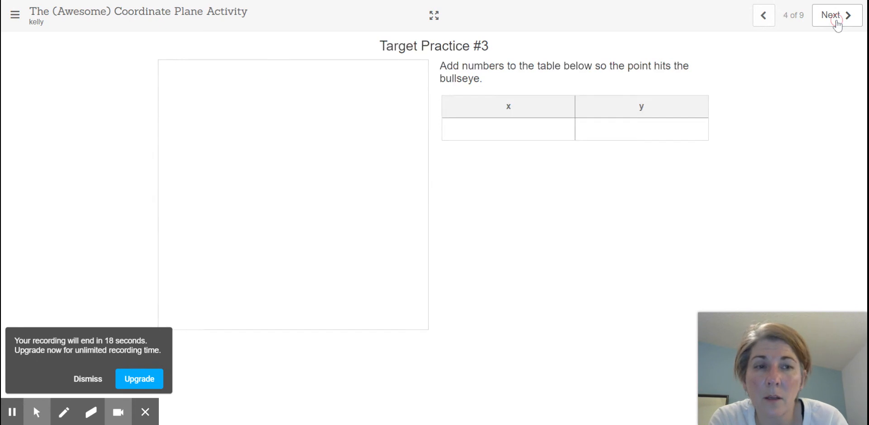
left_click(831, 16)
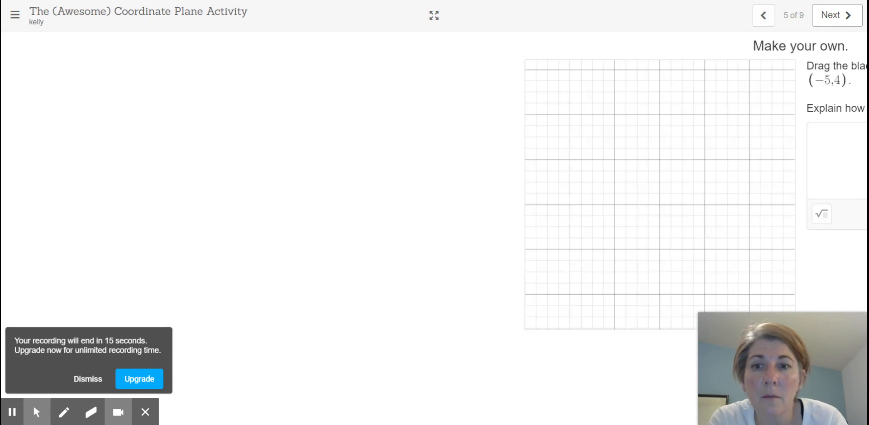